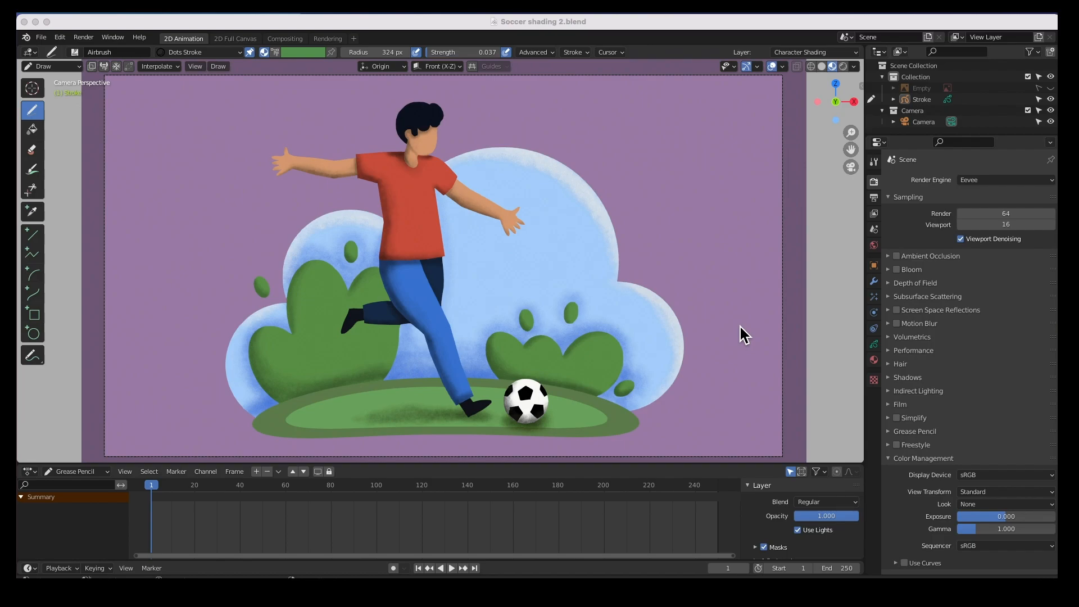
mouse_move(357, 155)
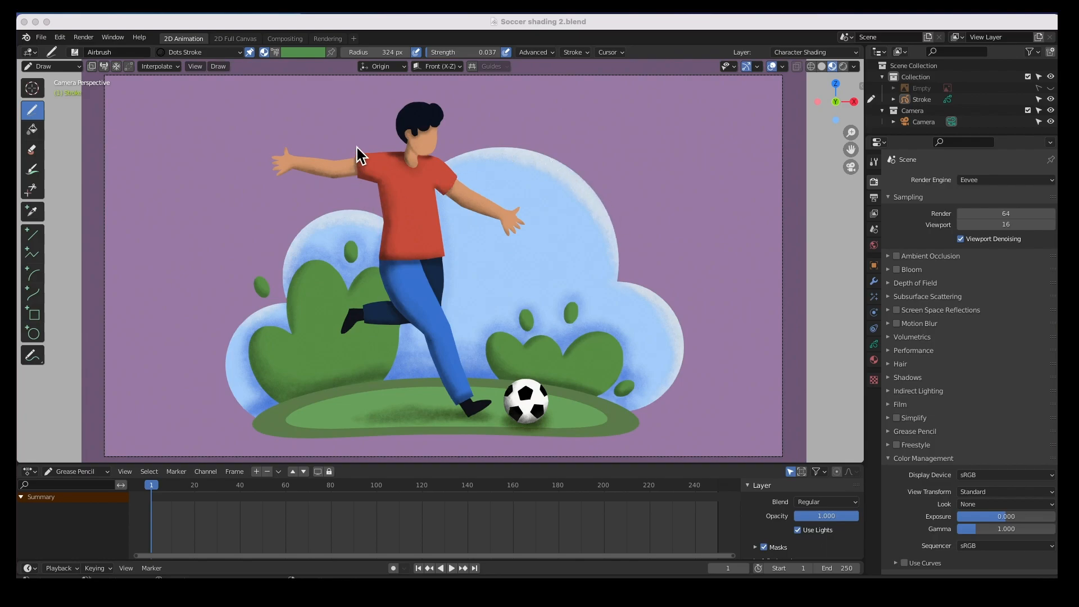
mouse_move(451, 365)
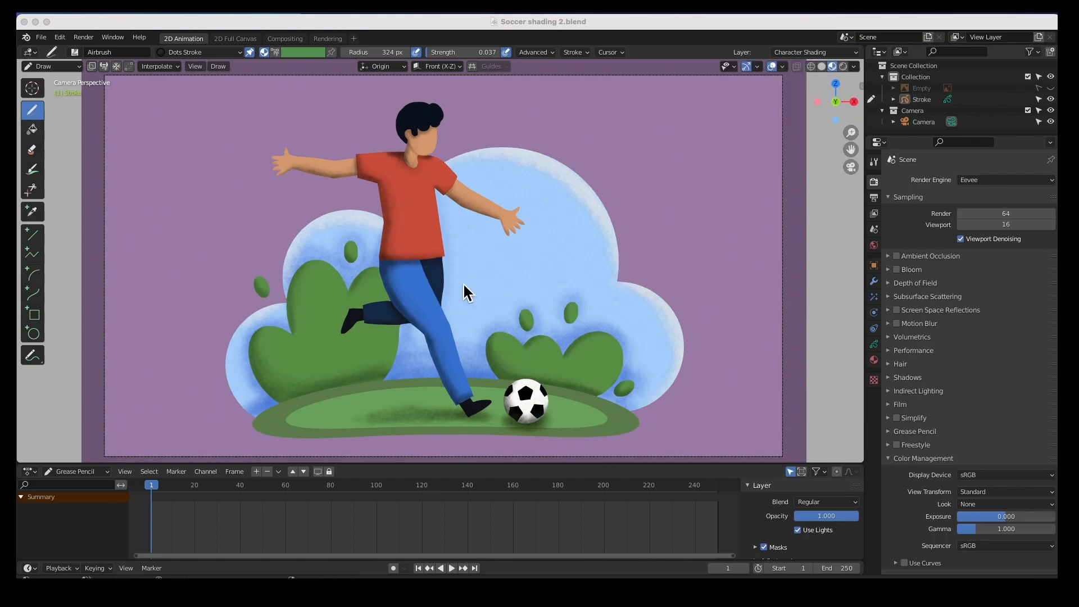
mouse_move(111, 42)
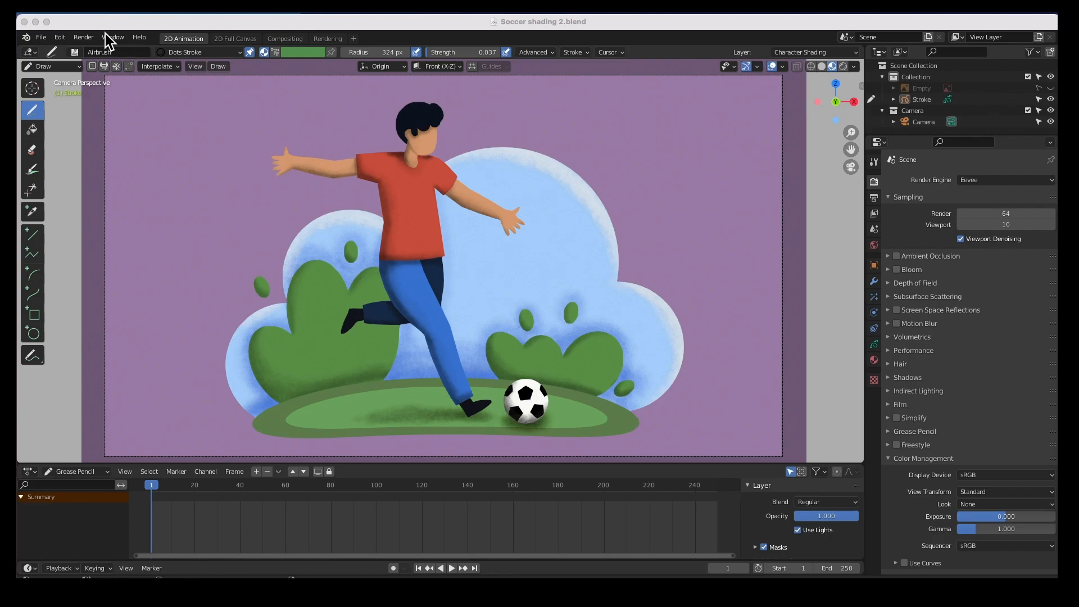
- Render the current frame as a still image and start Save a Copy from the render window
click(83, 36)
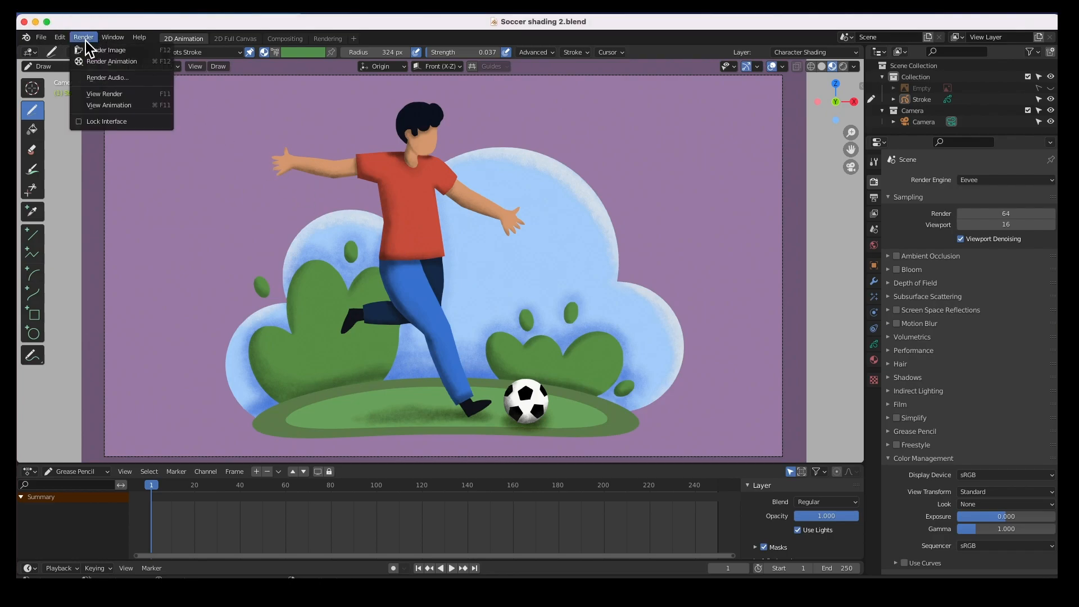
mouse_move(107, 49)
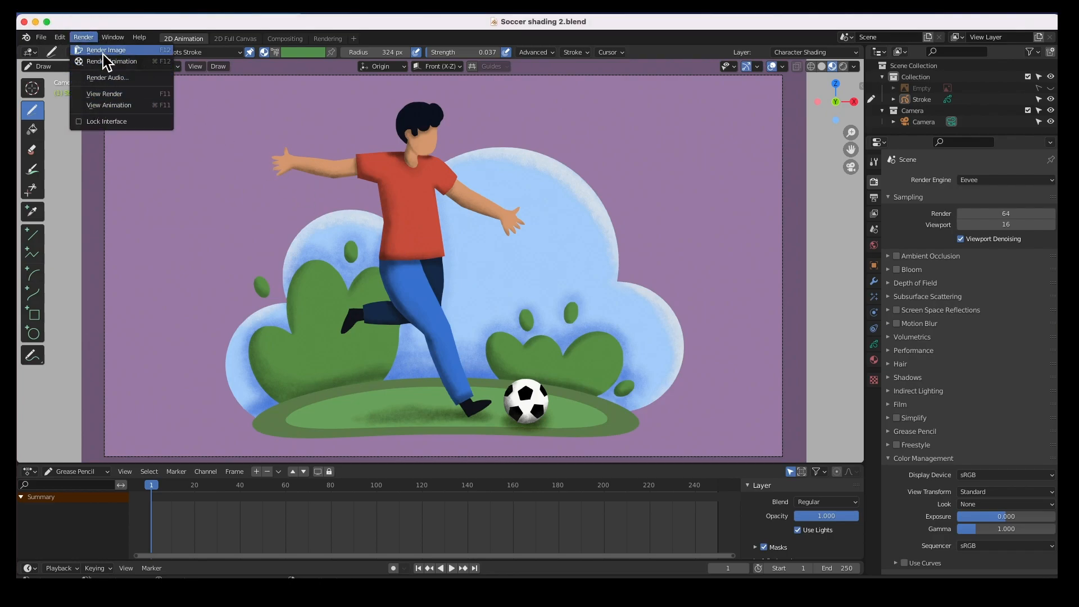
click(106, 49)
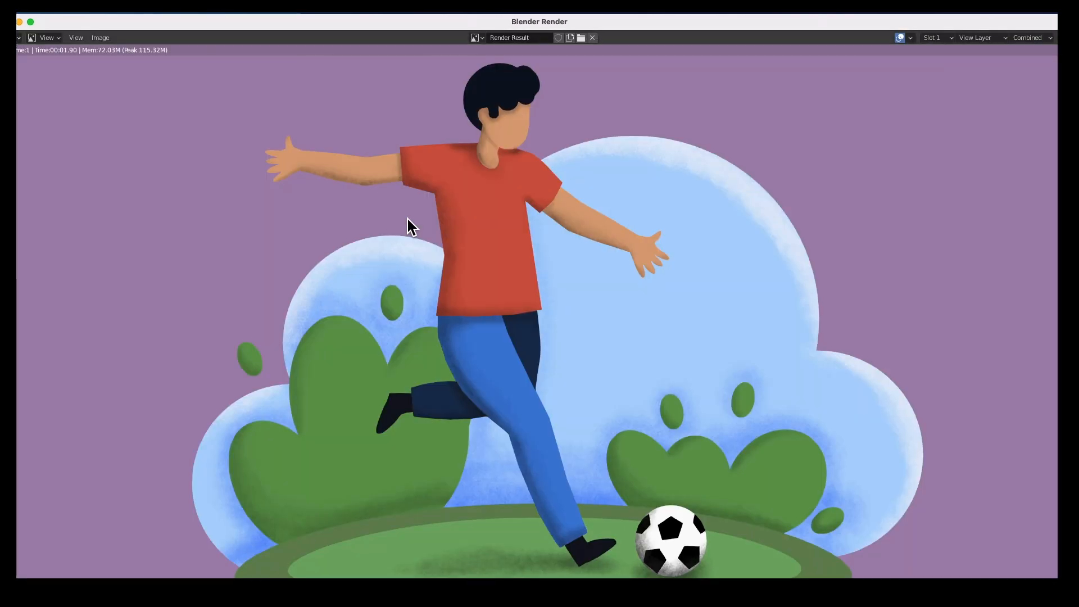
mouse_move(21, 42)
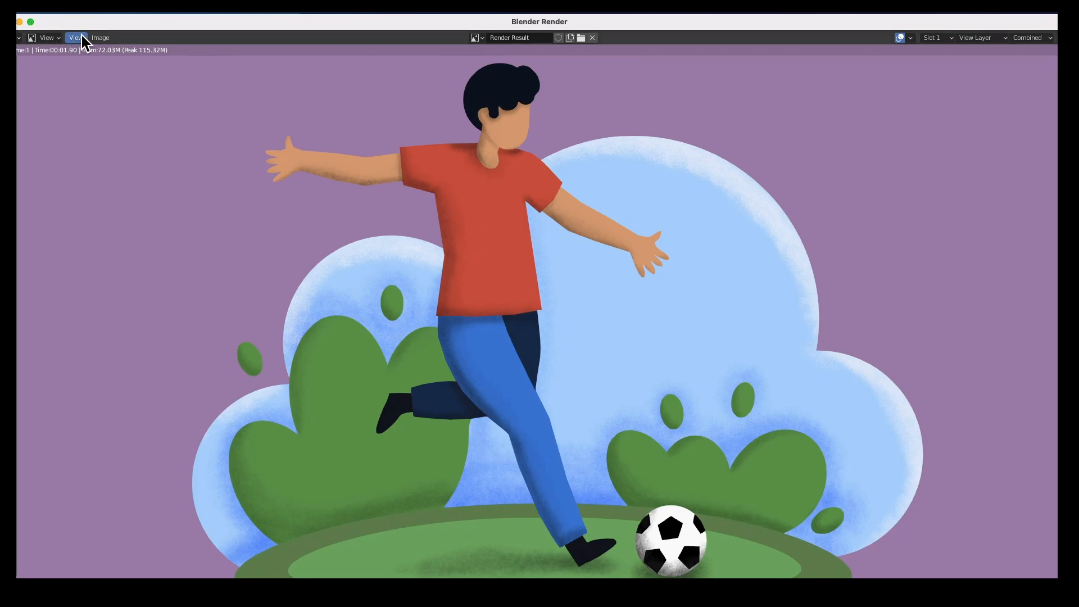
click(100, 37)
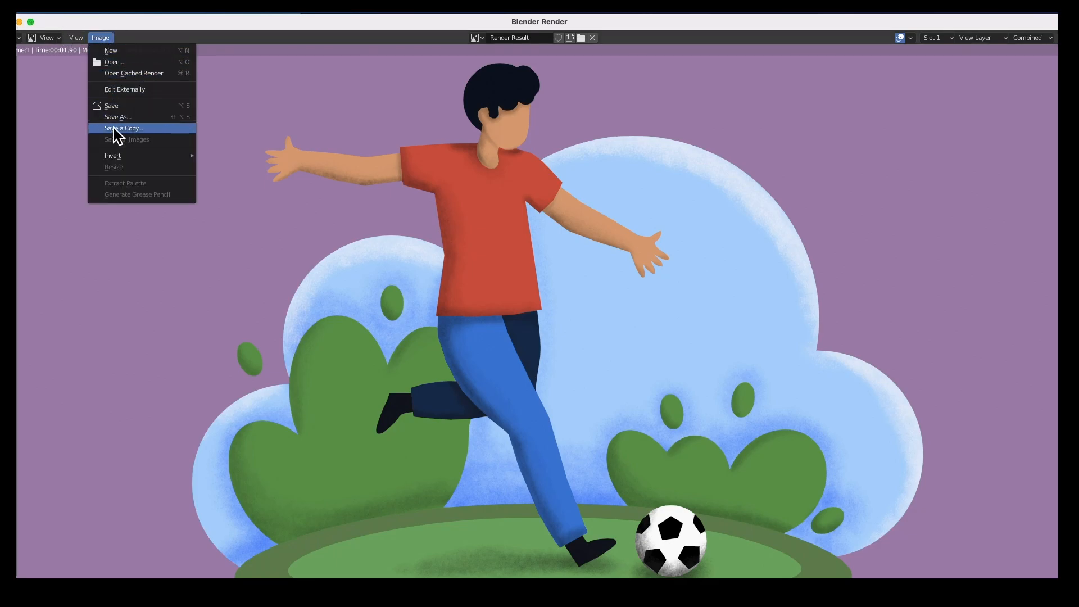
click(123, 128)
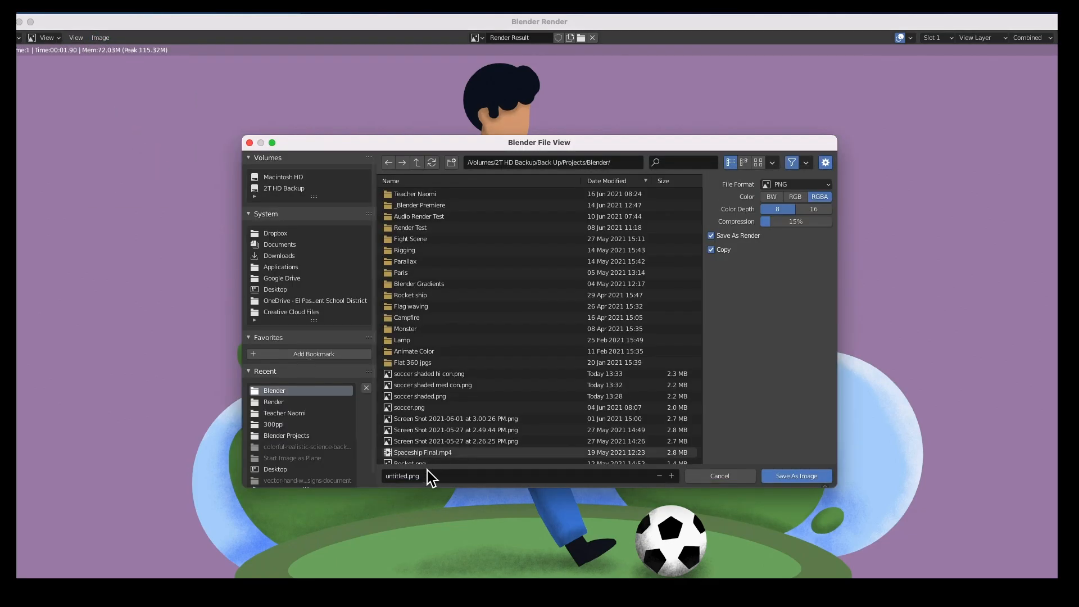
mouse_move(314, 219)
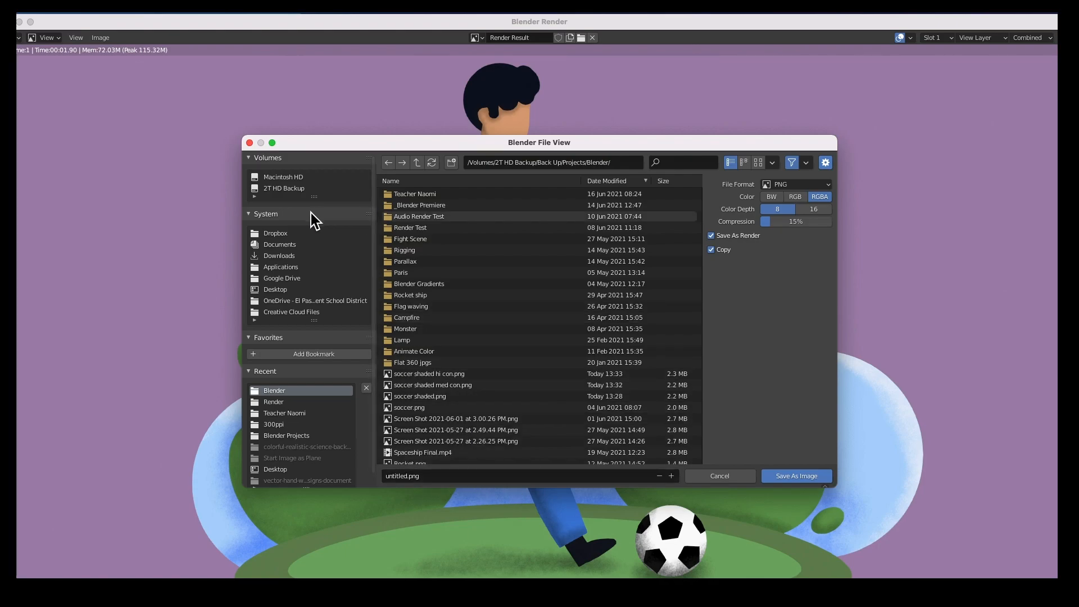
click(274, 289)
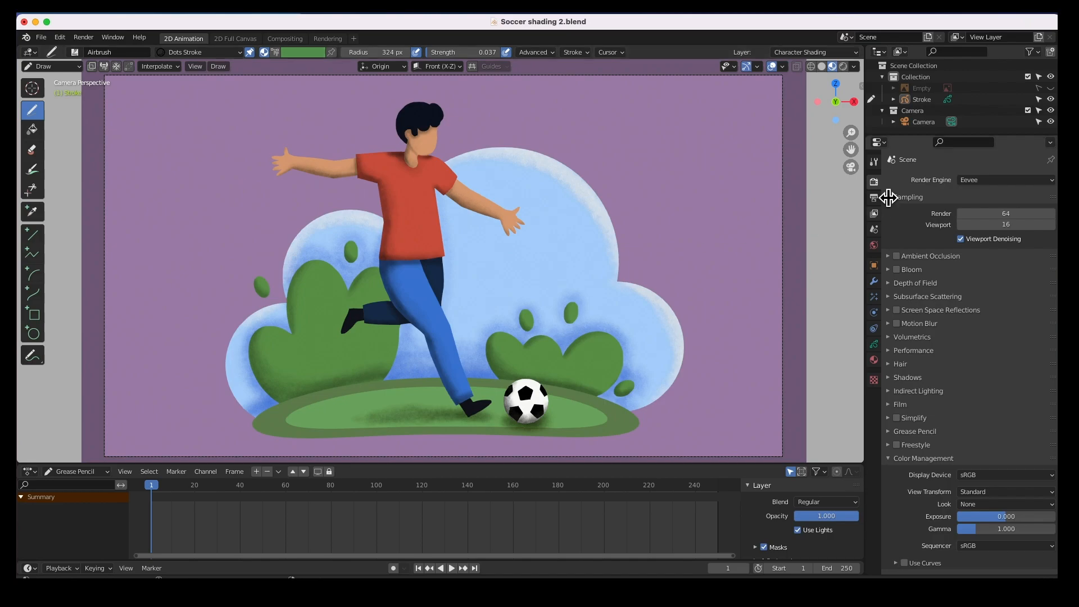
click(873, 182)
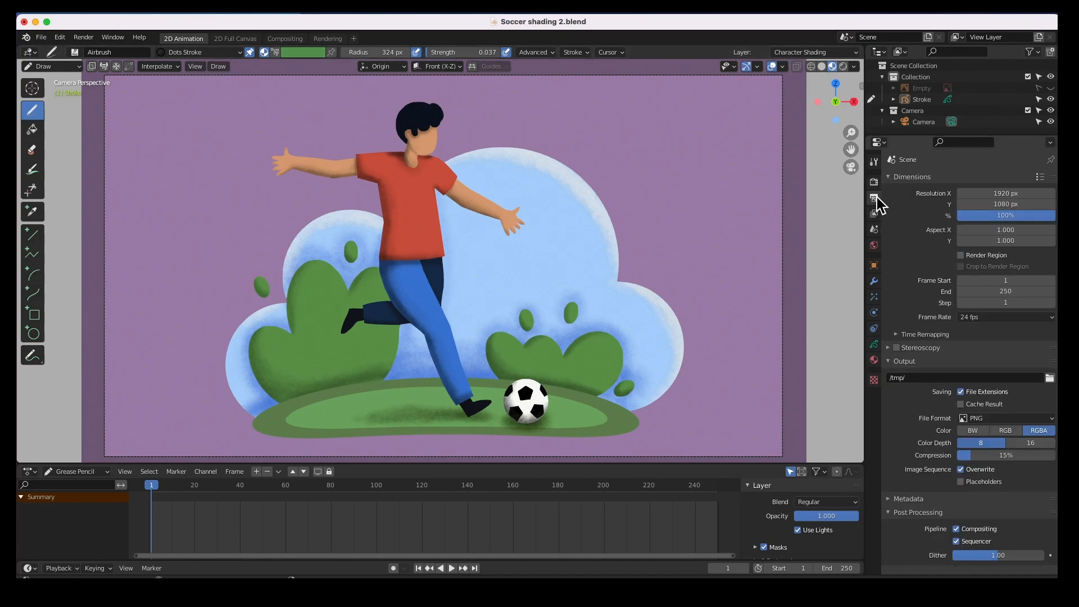
mouse_move(875, 200)
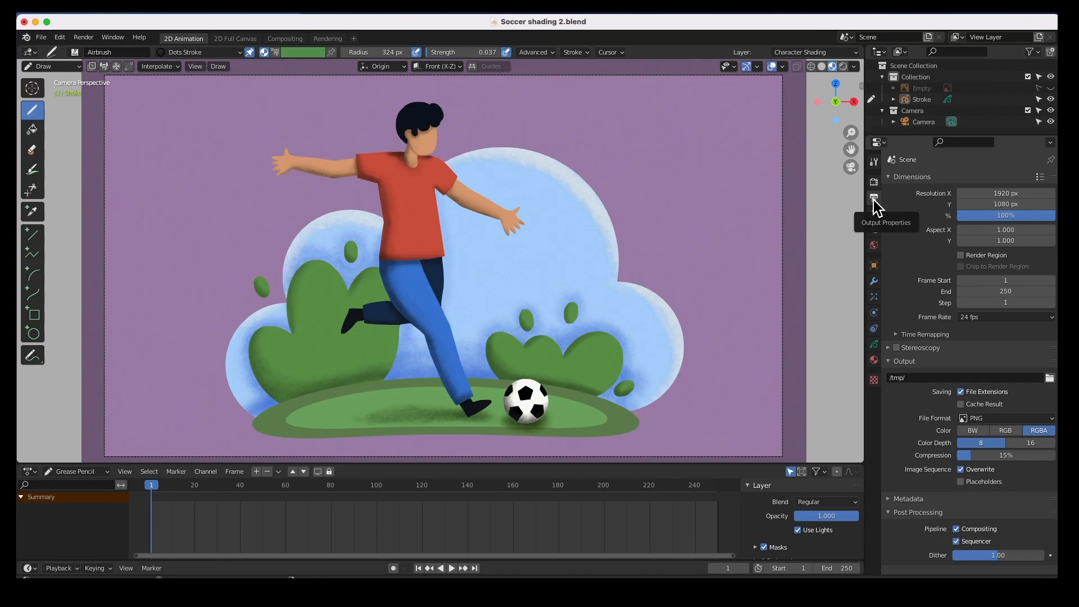
mouse_move(878, 189)
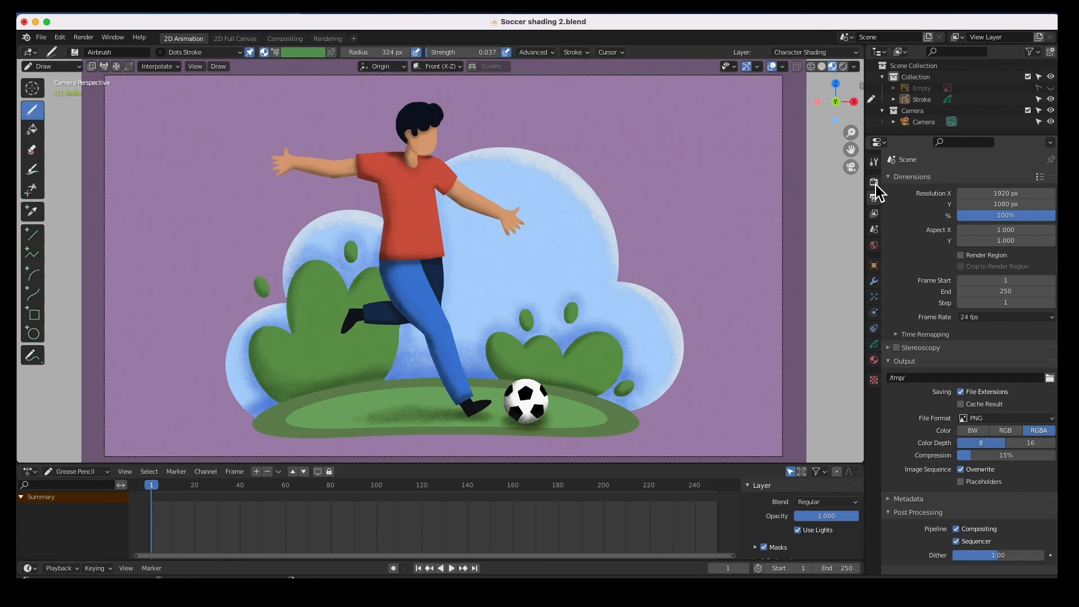
mouse_move(874, 191)
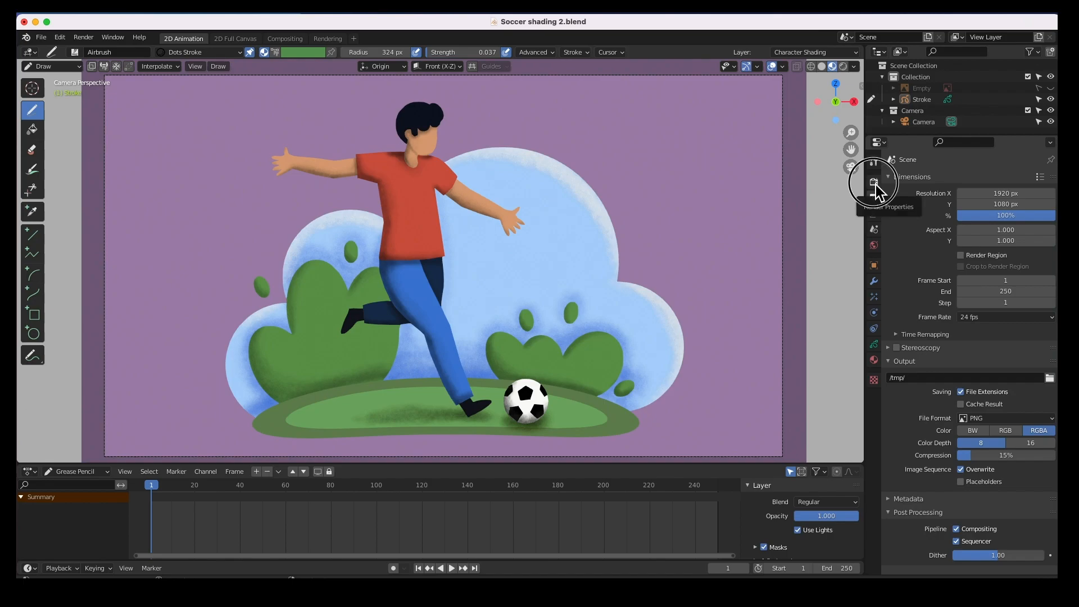
click(873, 180)
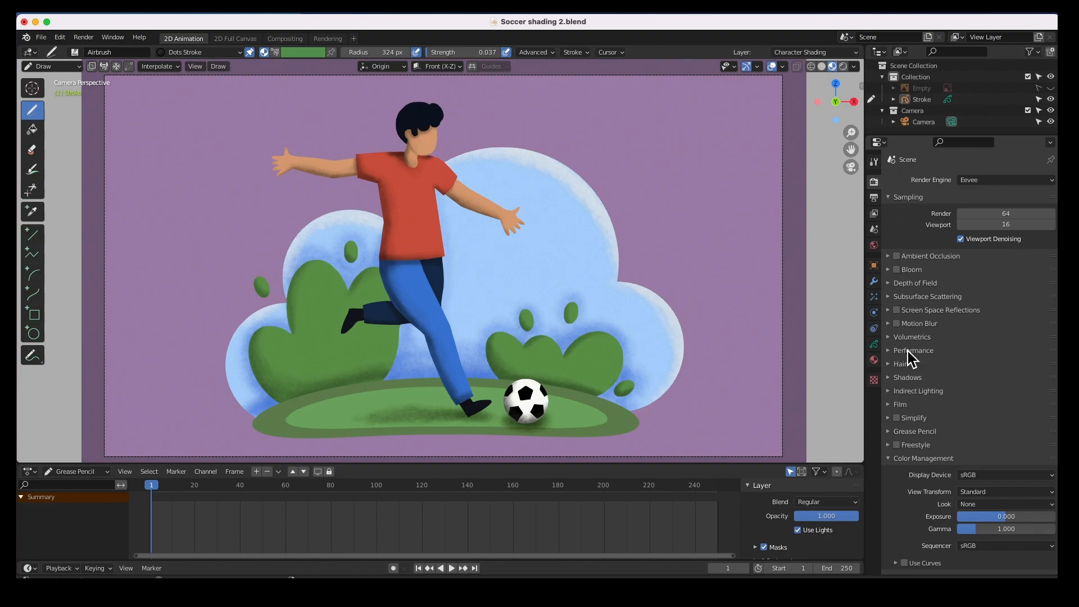
mouse_move(905, 297)
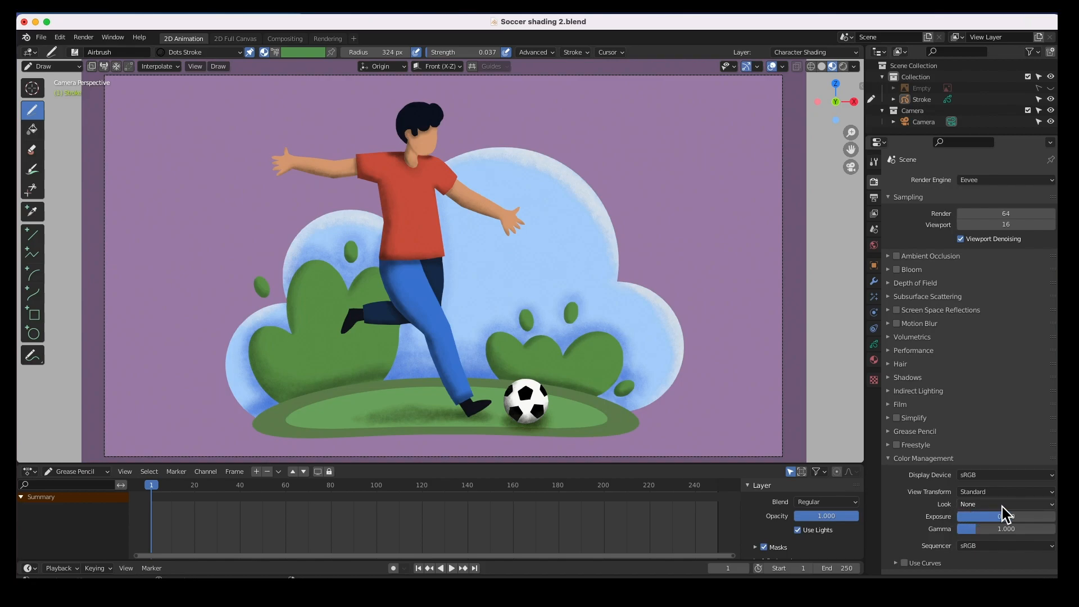
- Try the High Contrast and Very High Contrast looks in Color Management, then reset the look to None
click(1004, 503)
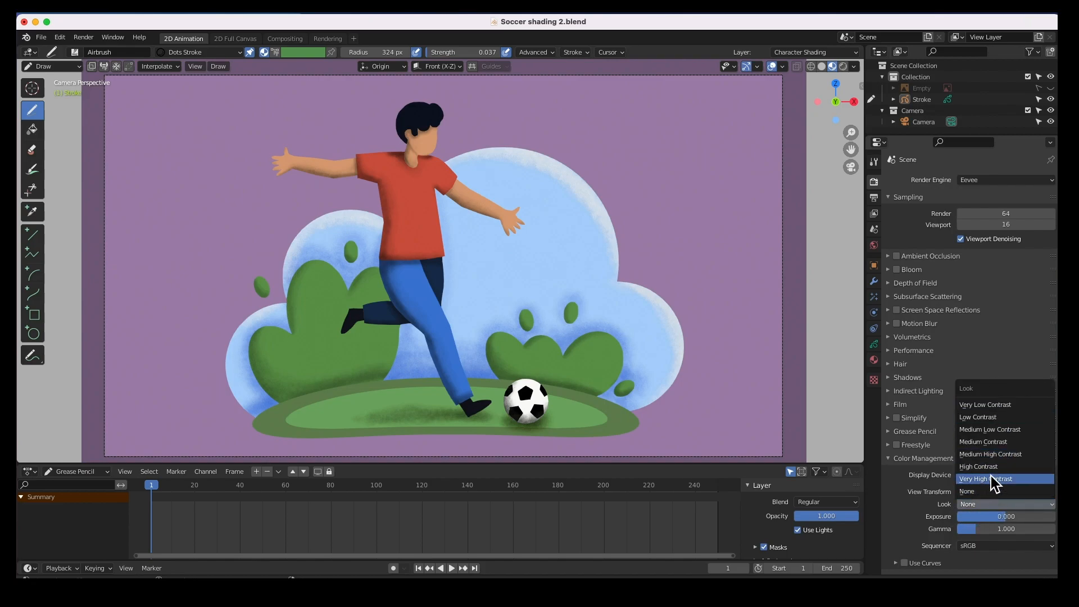
click(978, 465)
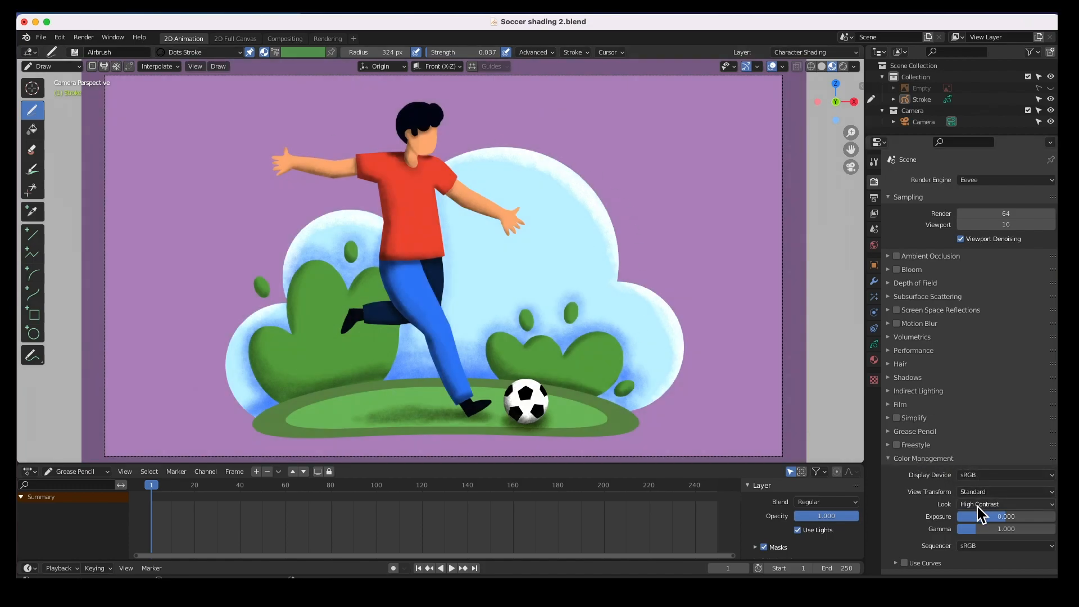
click(1003, 503)
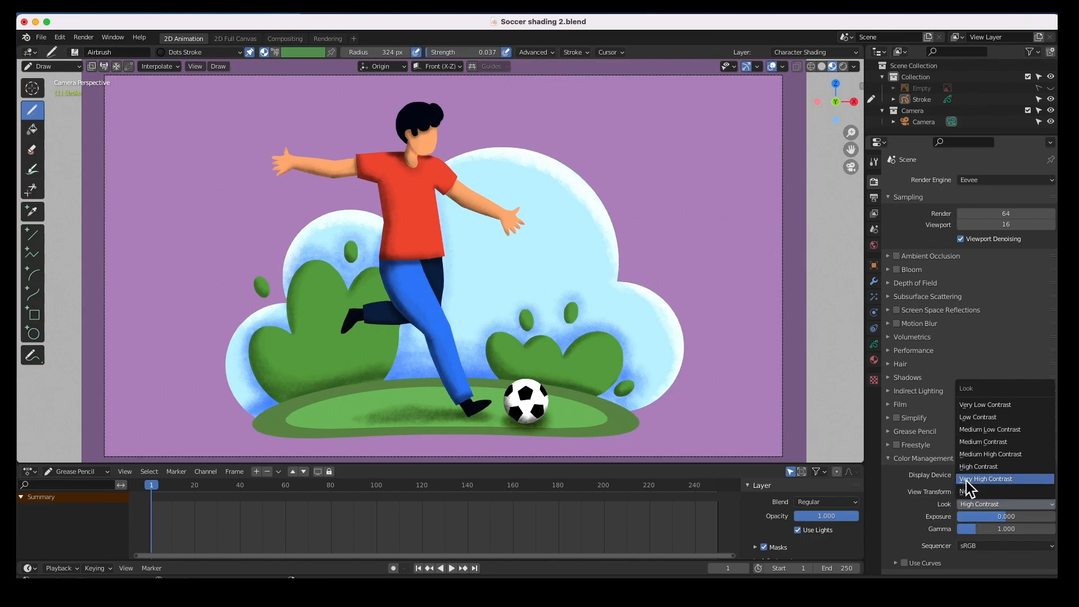
click(985, 478)
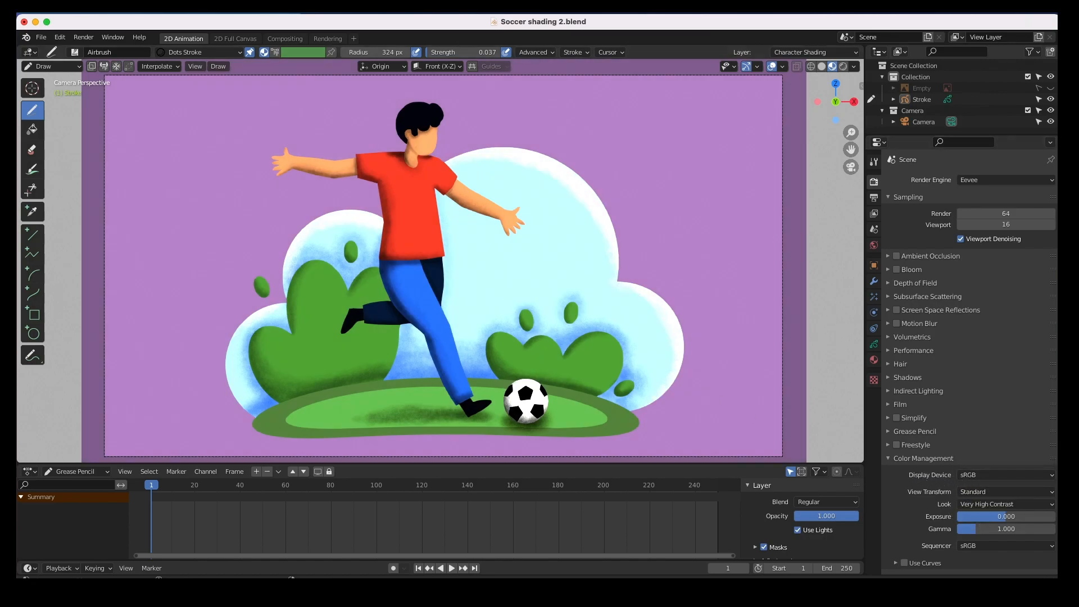
click(1004, 503)
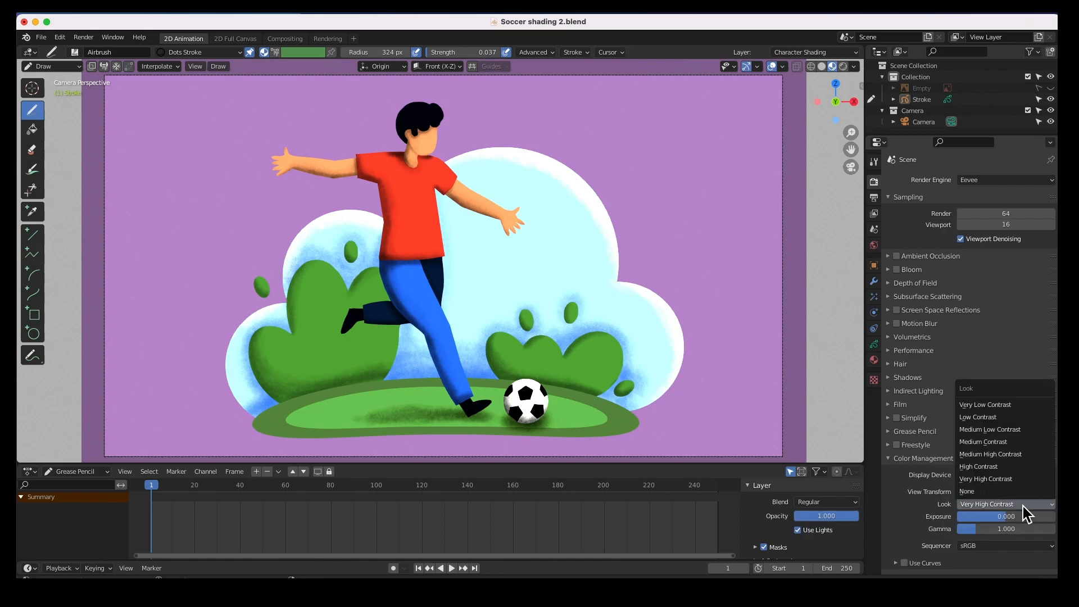
mouse_move(966, 491)
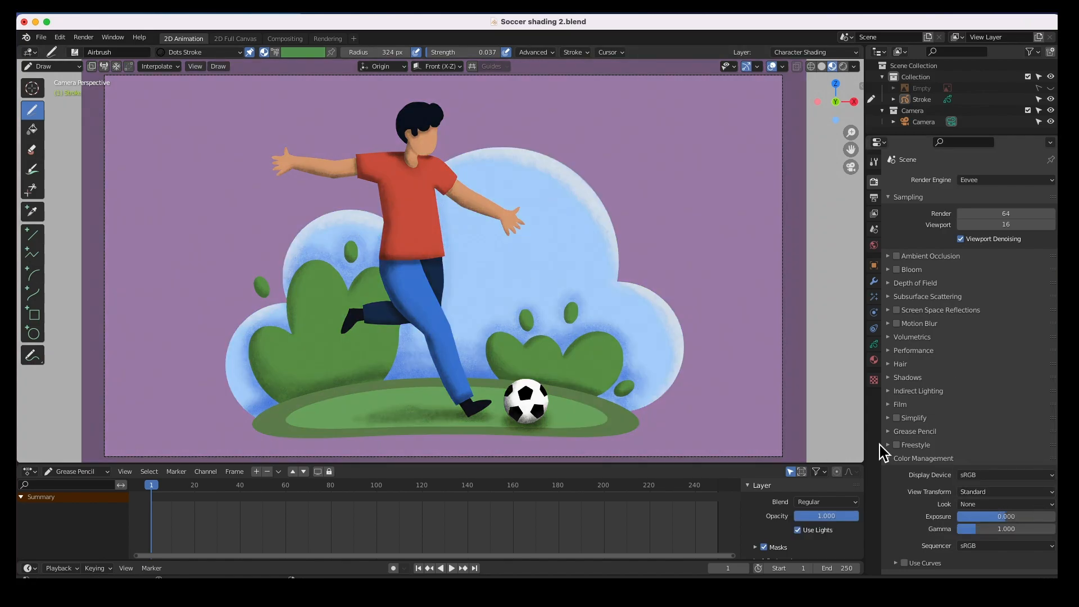
click(1005, 504)
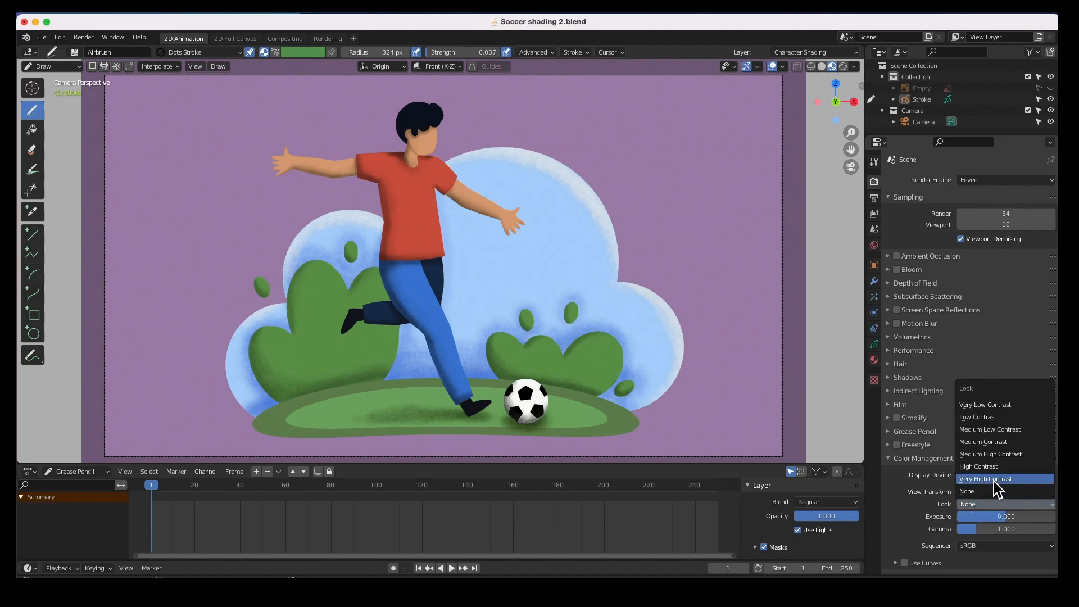
mouse_move(984, 465)
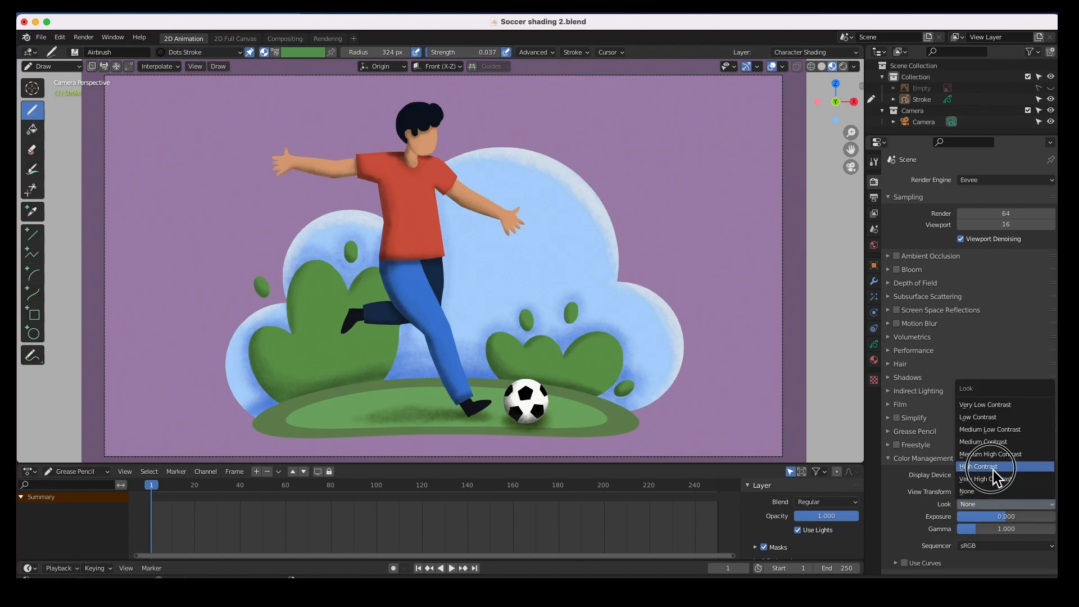
- Apply the High Contrast look, render, and save the image to the Desktop as untitled 2.png
click(979, 466)
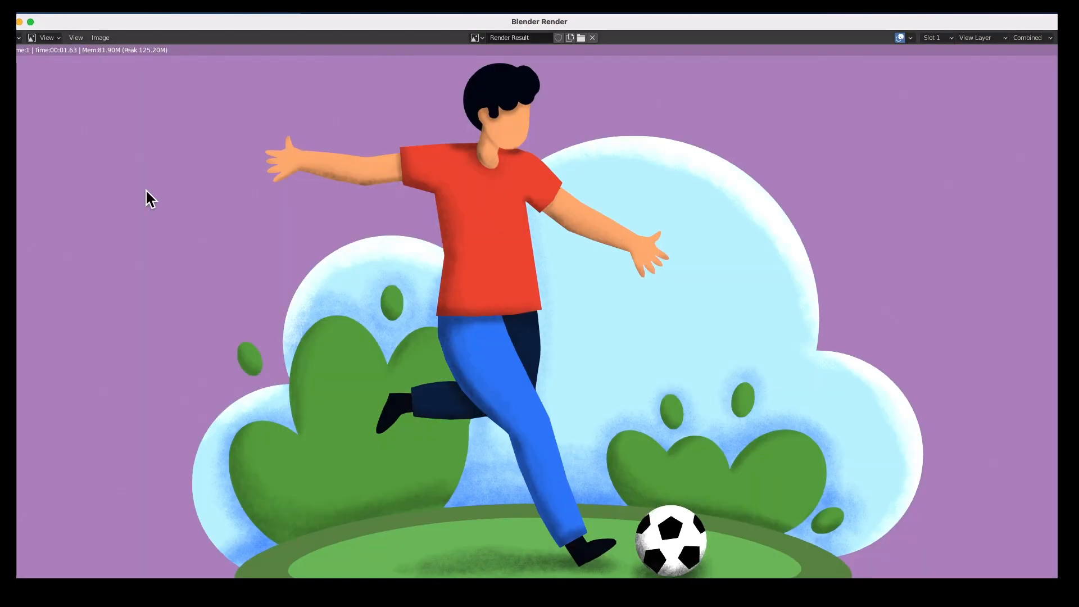
mouse_move(41, 46)
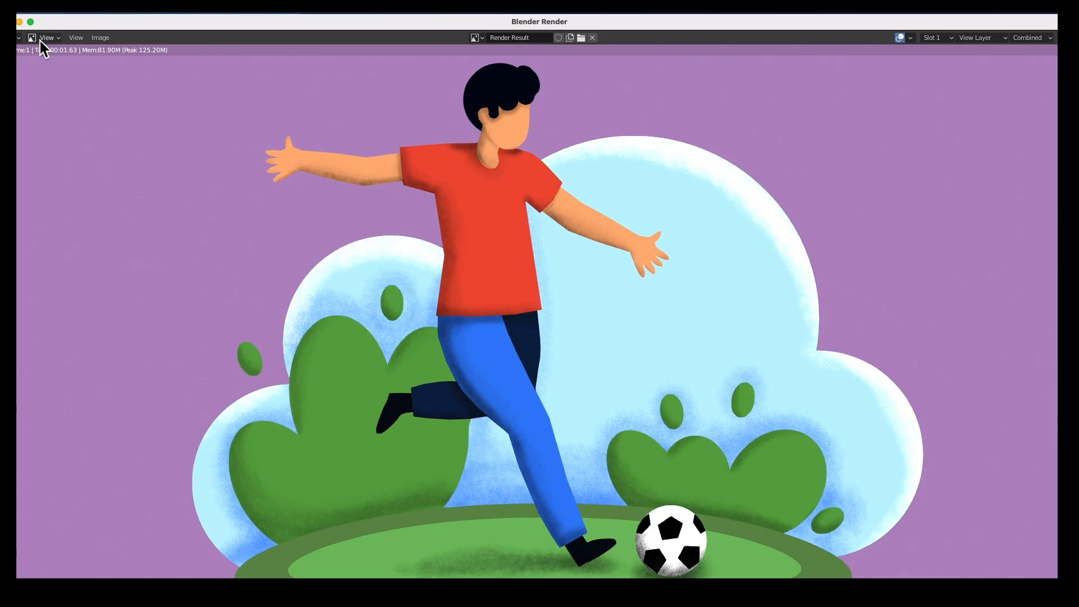
click(100, 37)
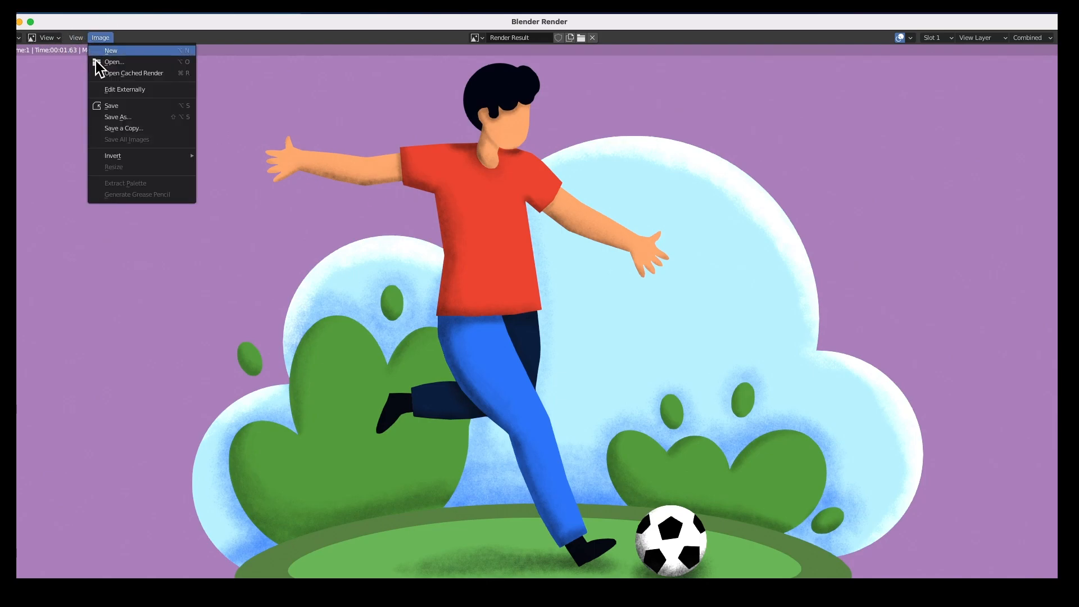
mouse_move(117, 116)
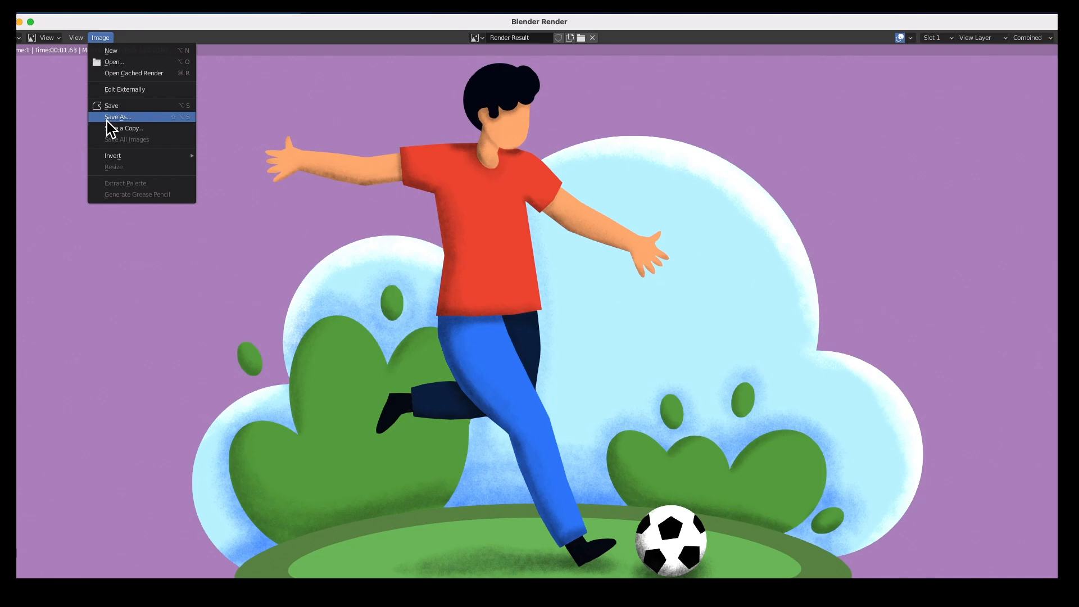
click(117, 115)
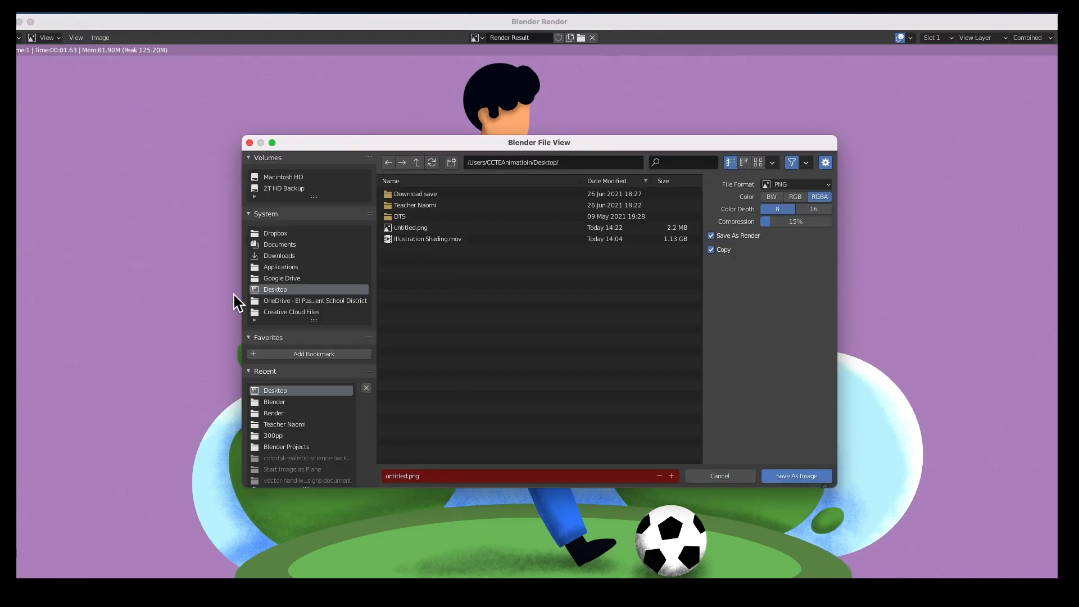
click(409, 476)
text( 2)
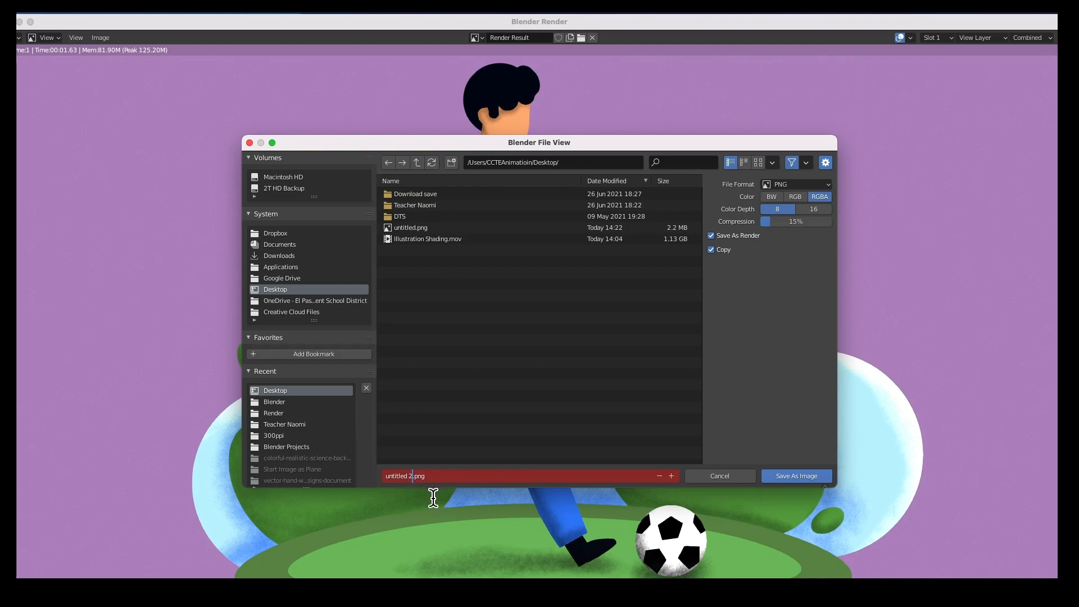
mouse_move(796, 476)
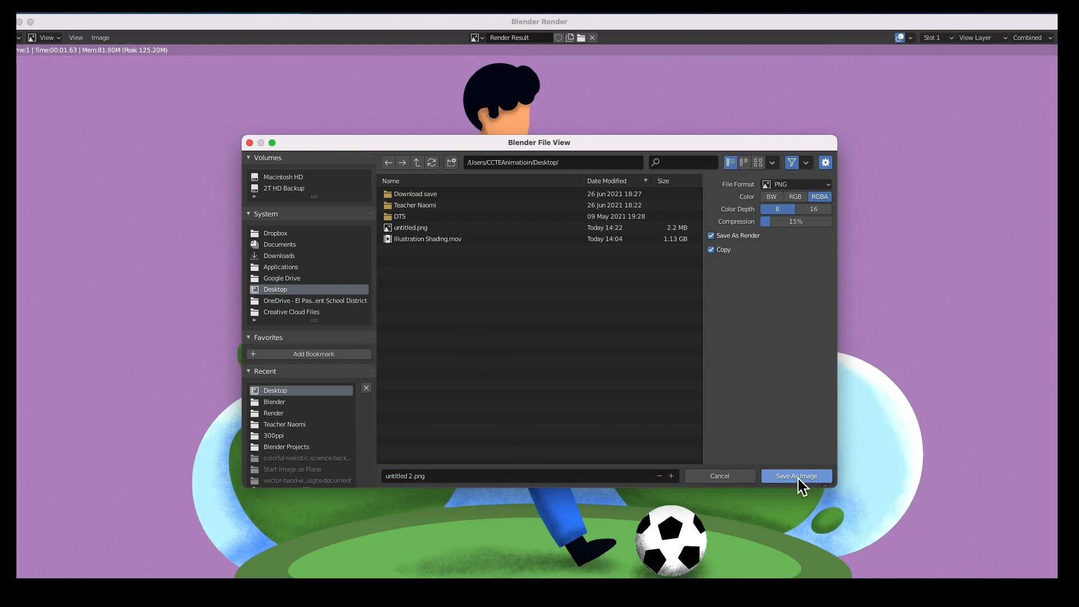
click(795, 476)
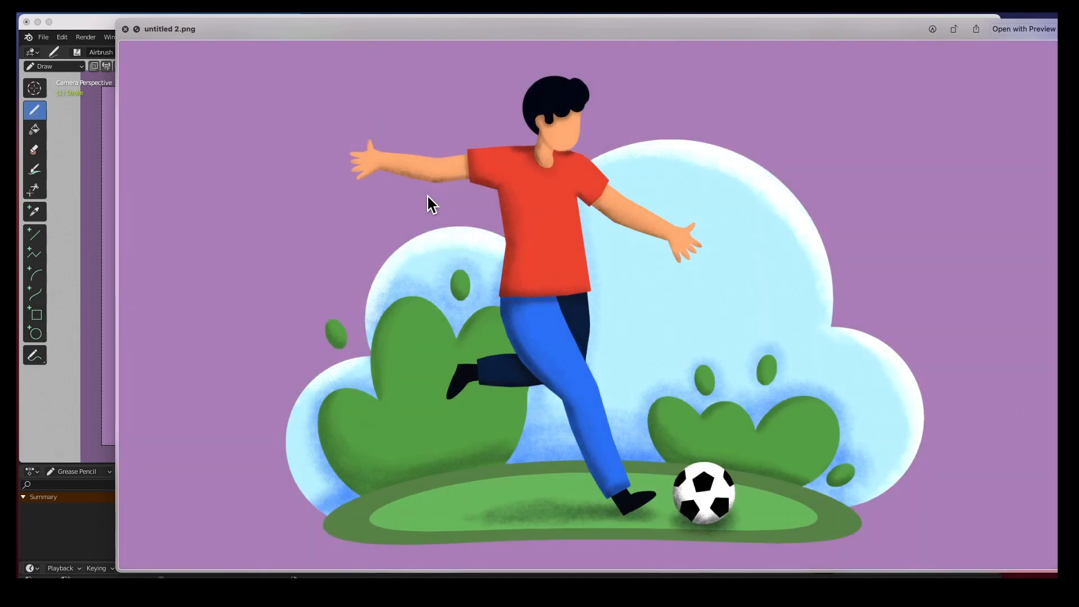
mouse_move(144, 72)
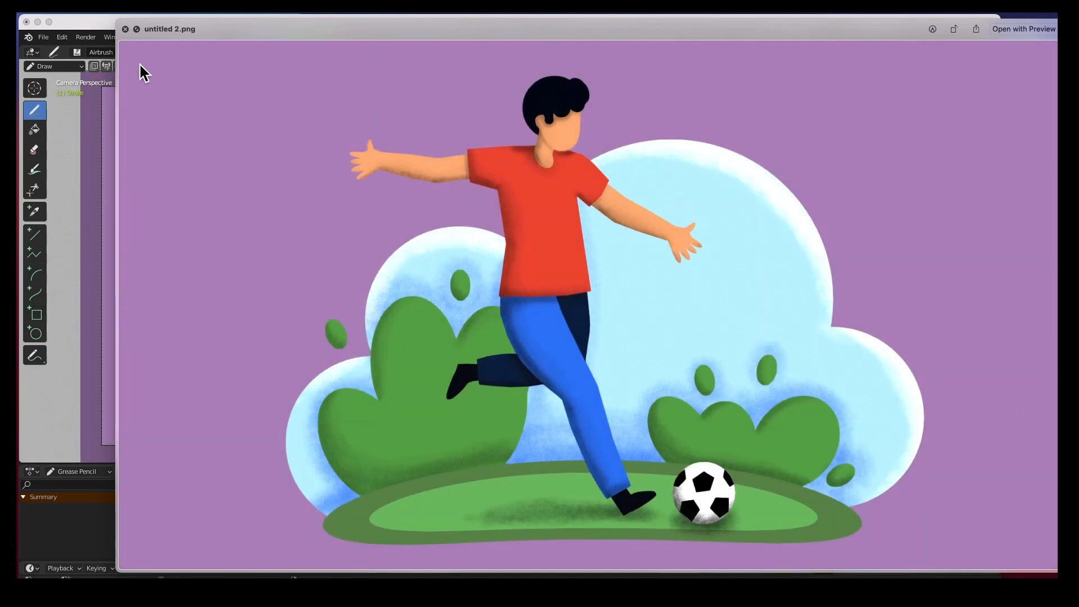
mouse_move(133, 42)
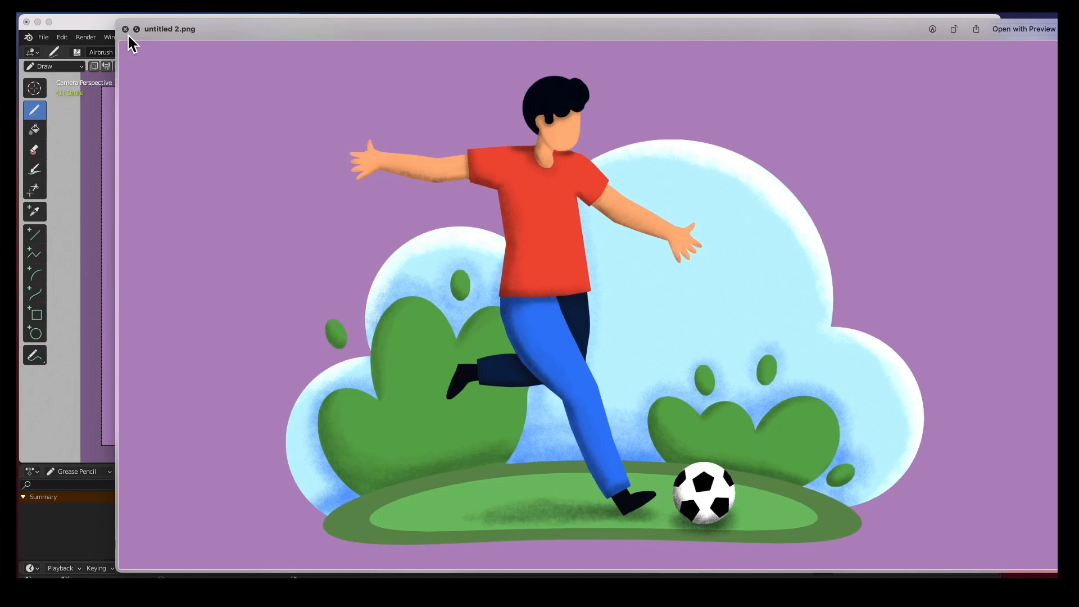
- Close the Quick Look preview of untitled 2.png
click(125, 30)
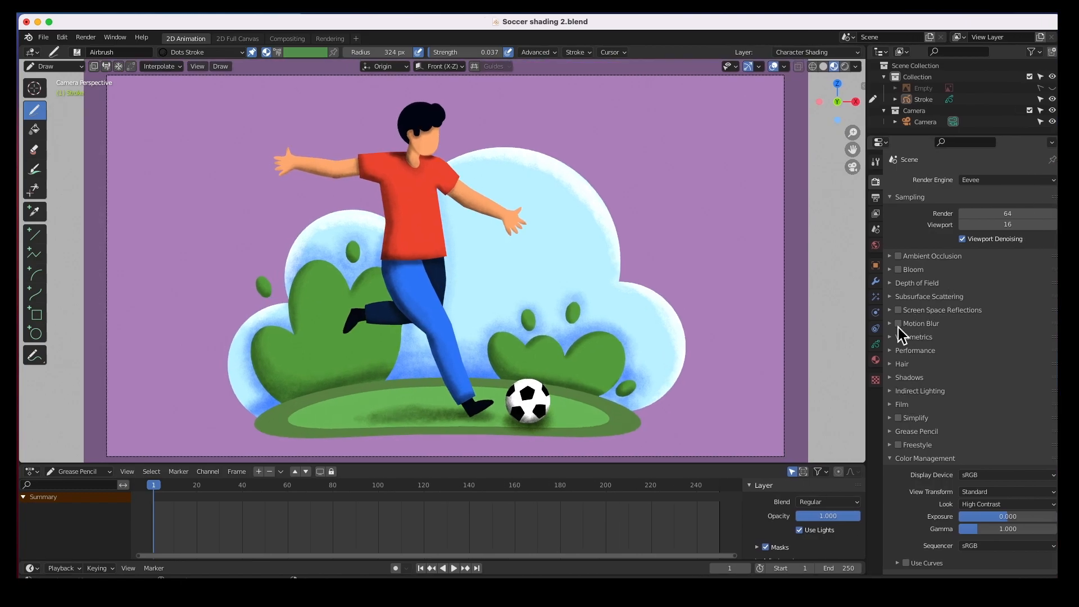
mouse_move(875, 182)
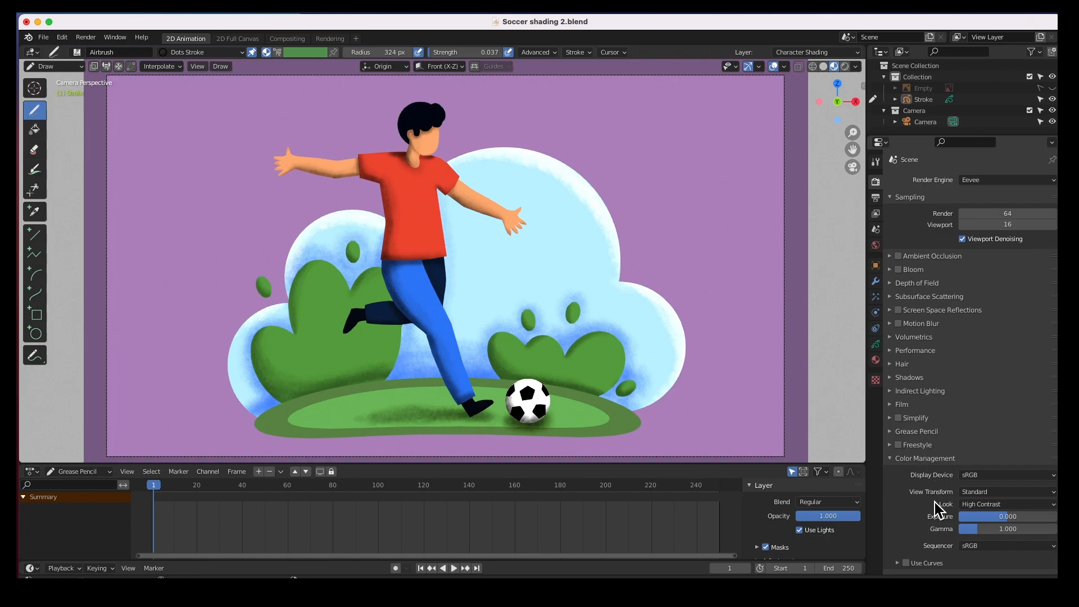
click(1006, 503)
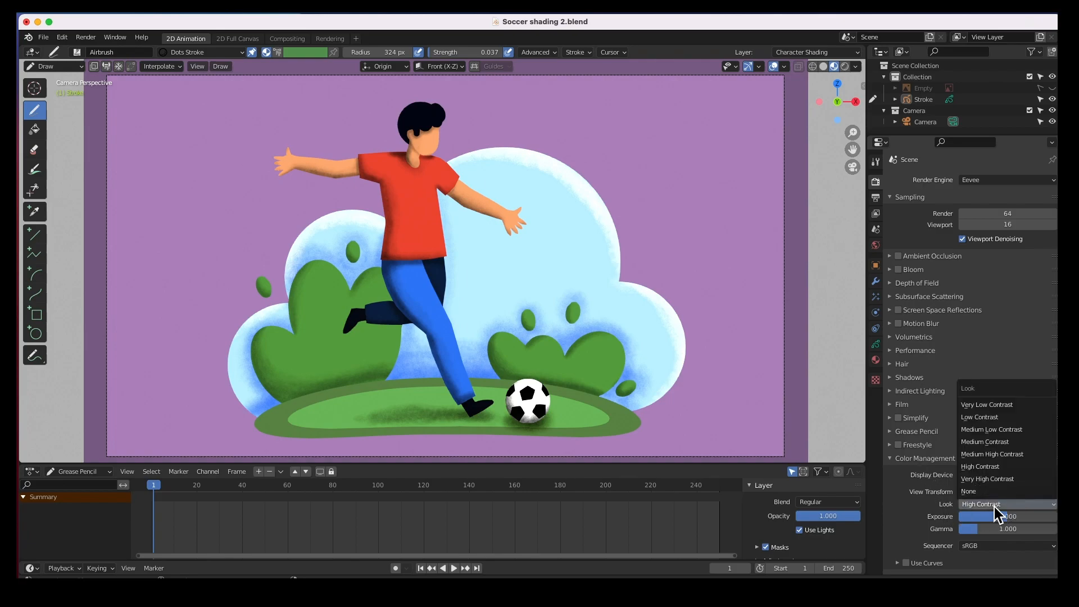